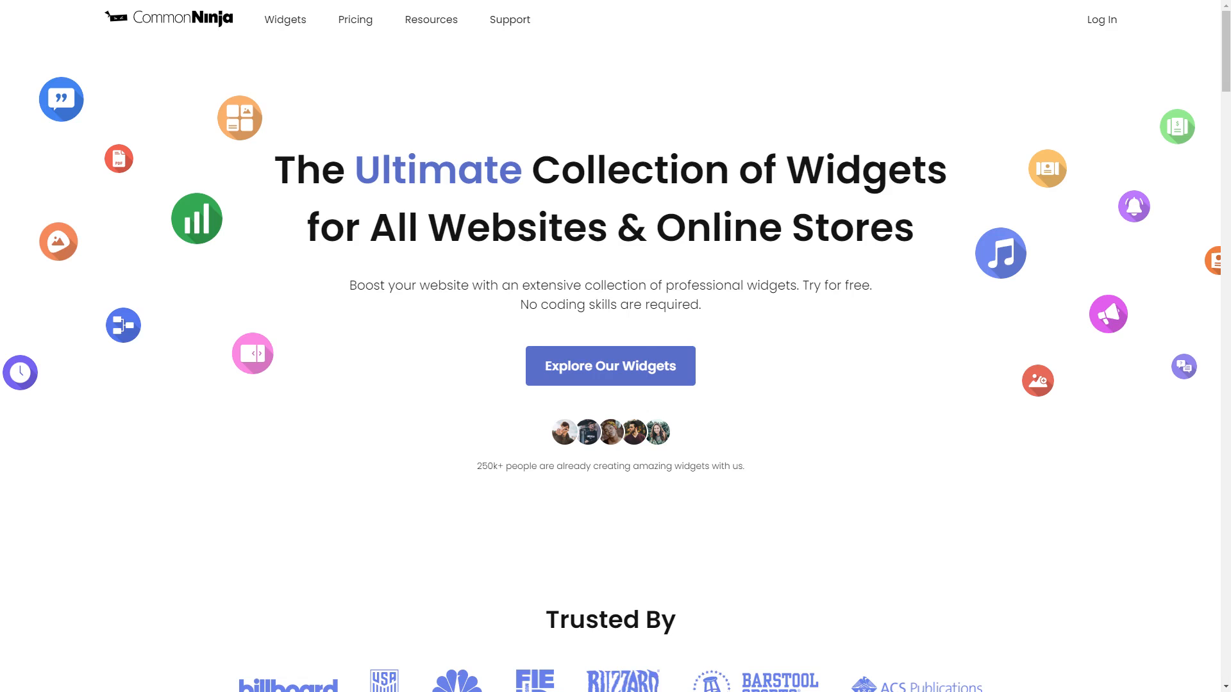
Browse the full widget collection and scroll down to the What's New Popup widget.
{"action": "left_click", "coordinate": [609, 366]}
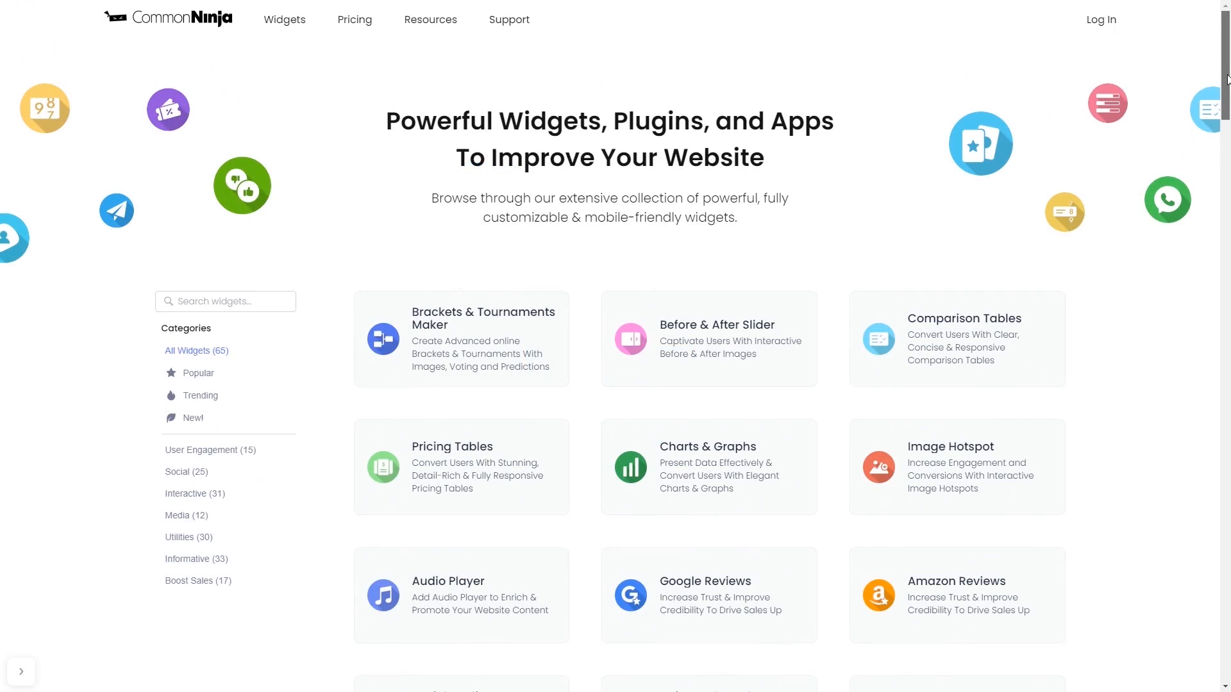
{"action": "scroll", "scroll_direction": "down", "scroll_amount": 3}
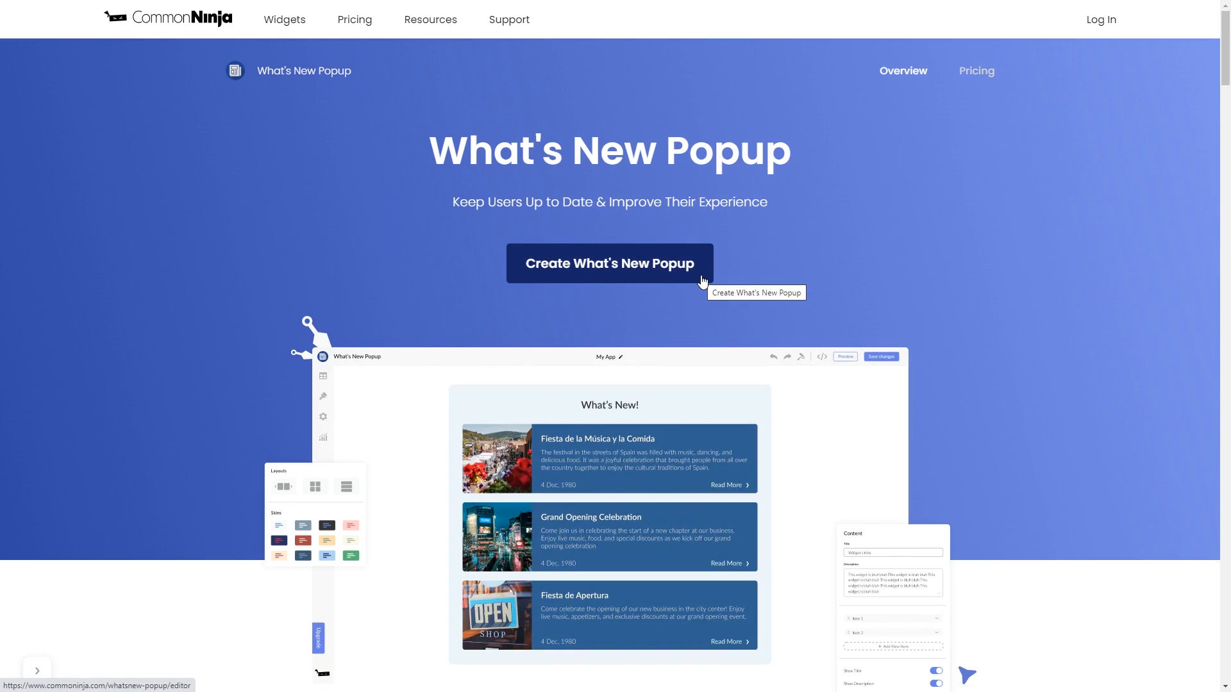
Create a new What's New popup and pick an Unsplash laptop-typing photo as its cover.
{"action": "left_click", "coordinate": [609, 263]}
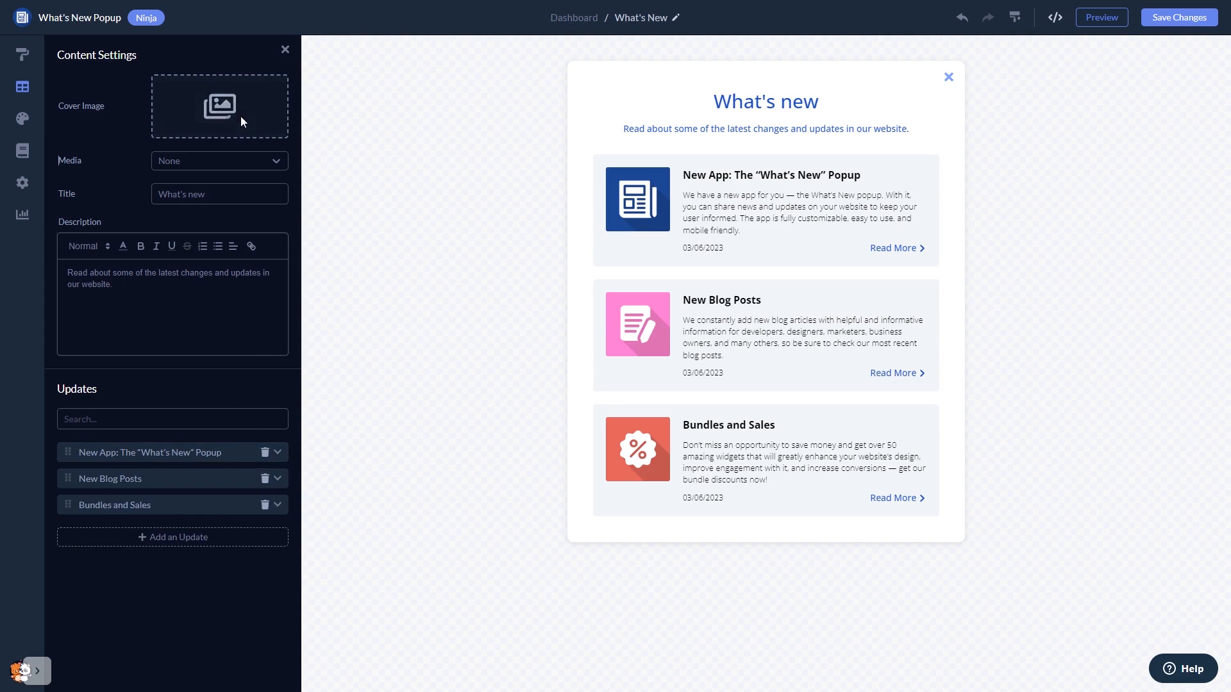
{"action": "left_click", "coordinate": [219, 106]}
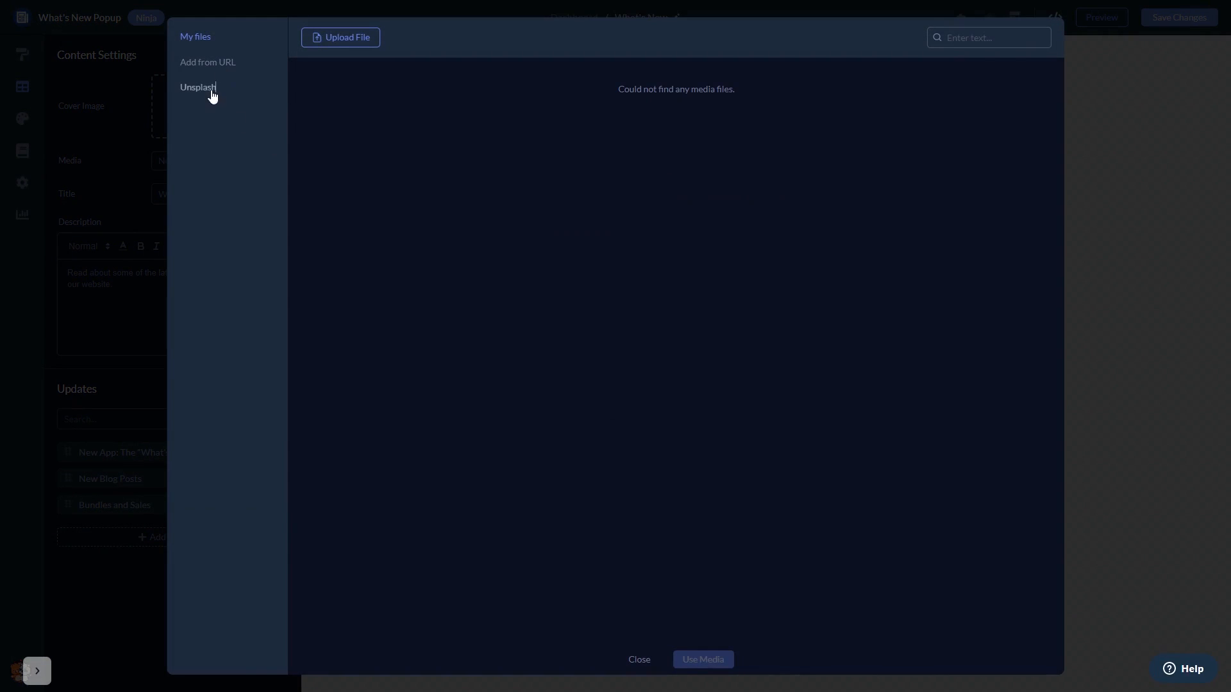
{"action": "left_click", "coordinate": [199, 87]}
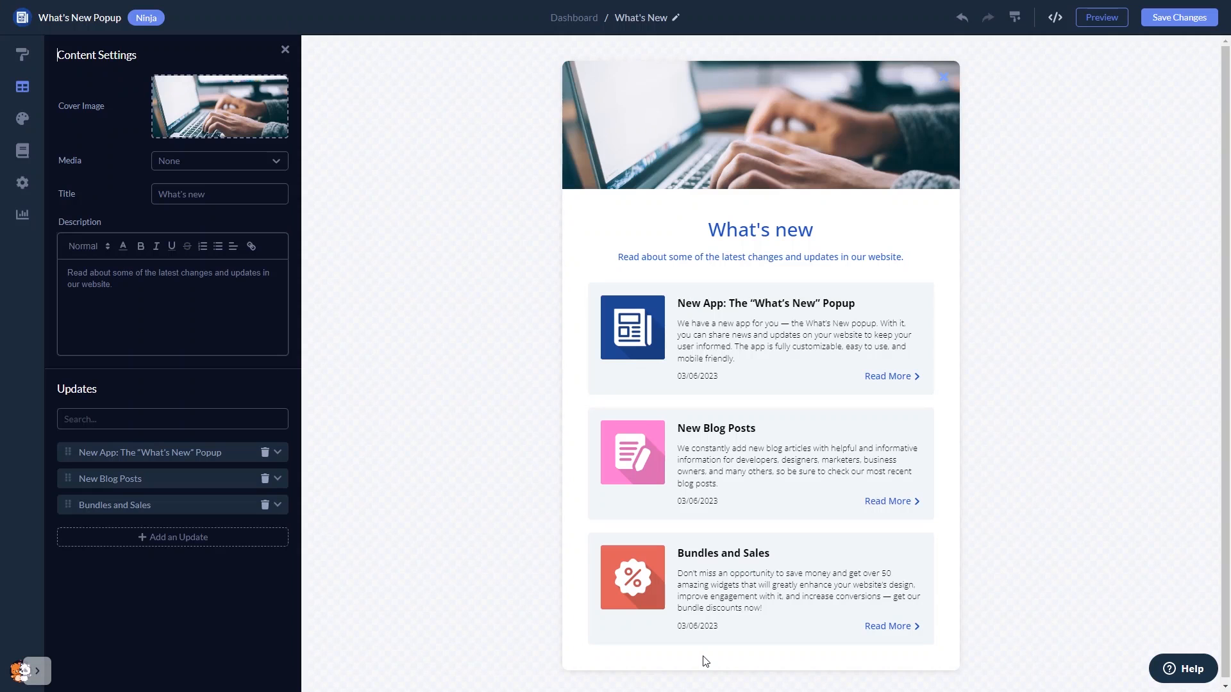
{"action": "mouse_move", "coordinate": [421, 483]}
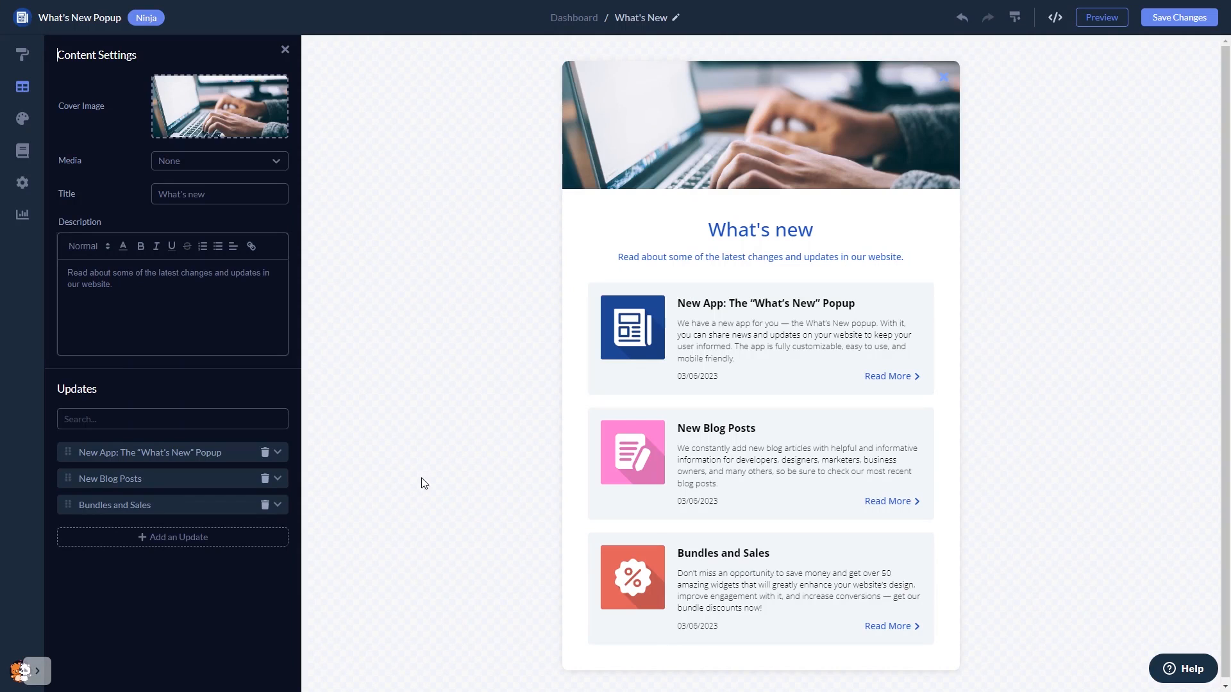
Choose the layout that places the cover image below the updates.
{"action": "left_click", "coordinate": [21, 54]}
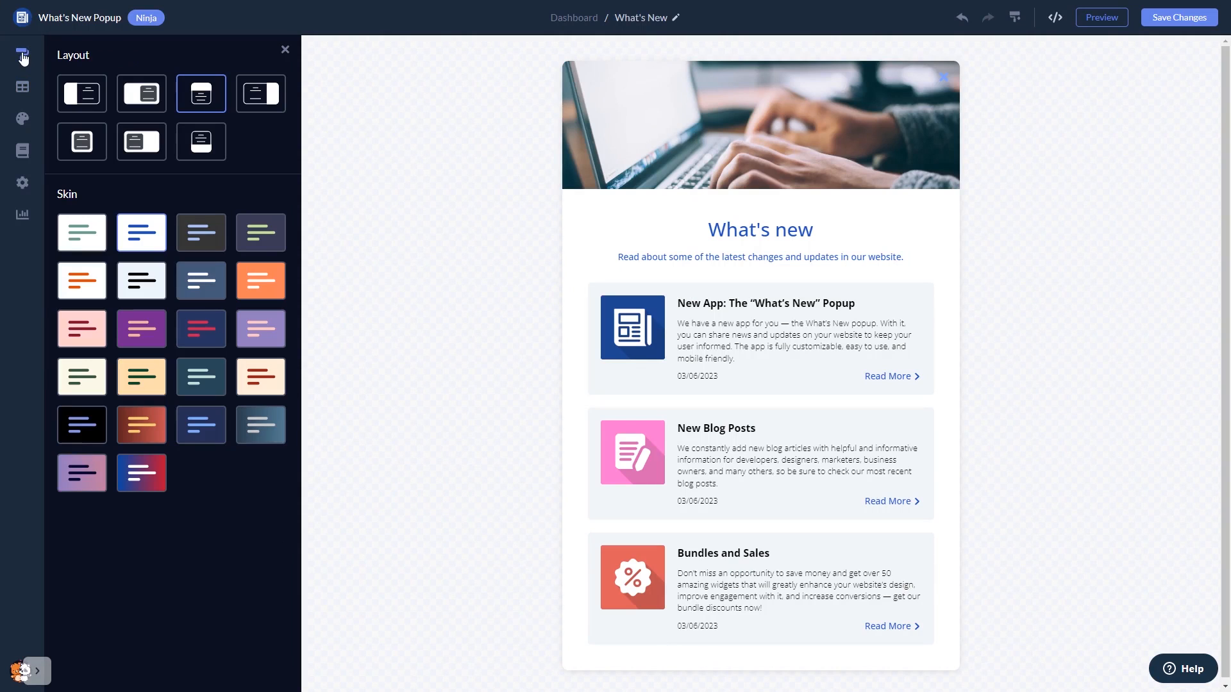
{"action": "left_click", "coordinate": [81, 94]}
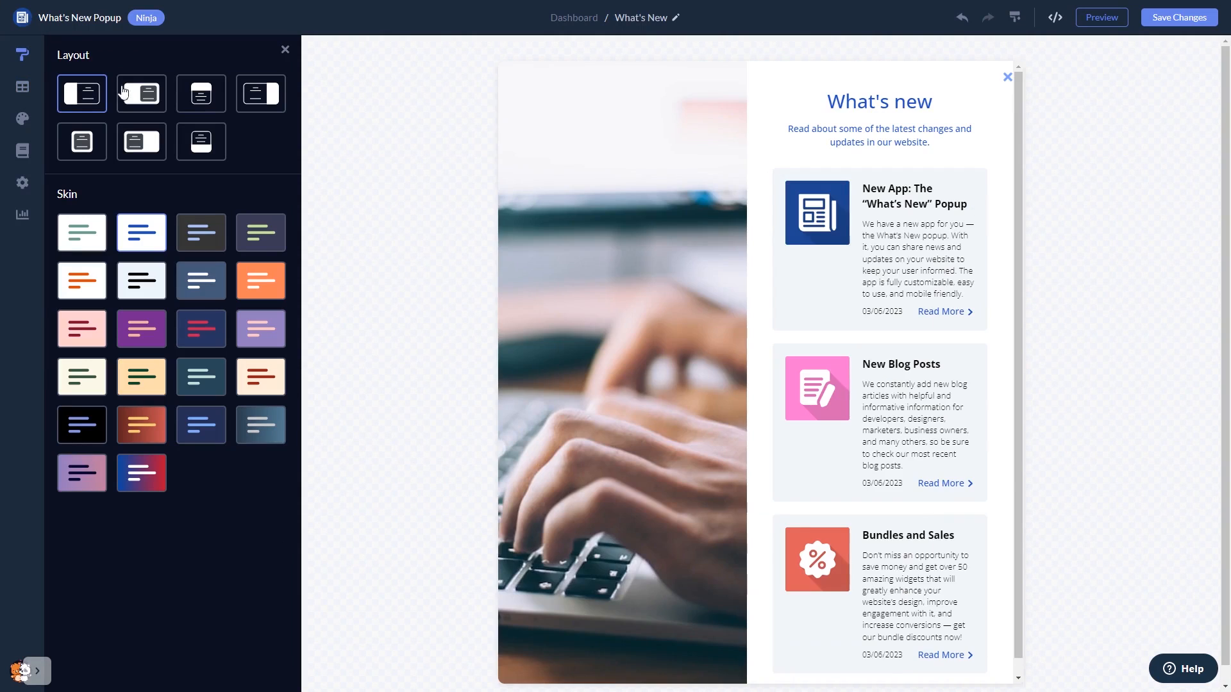
{"action": "left_click", "coordinate": [200, 93]}
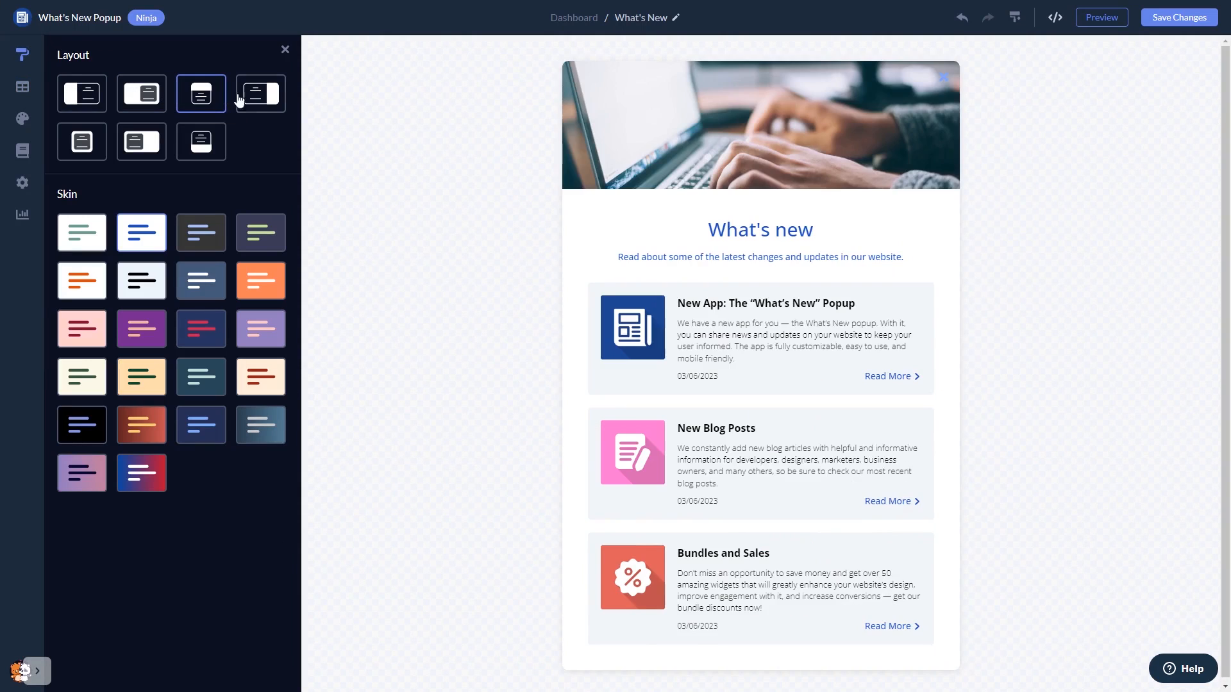
{"action": "left_click", "coordinate": [200, 141]}
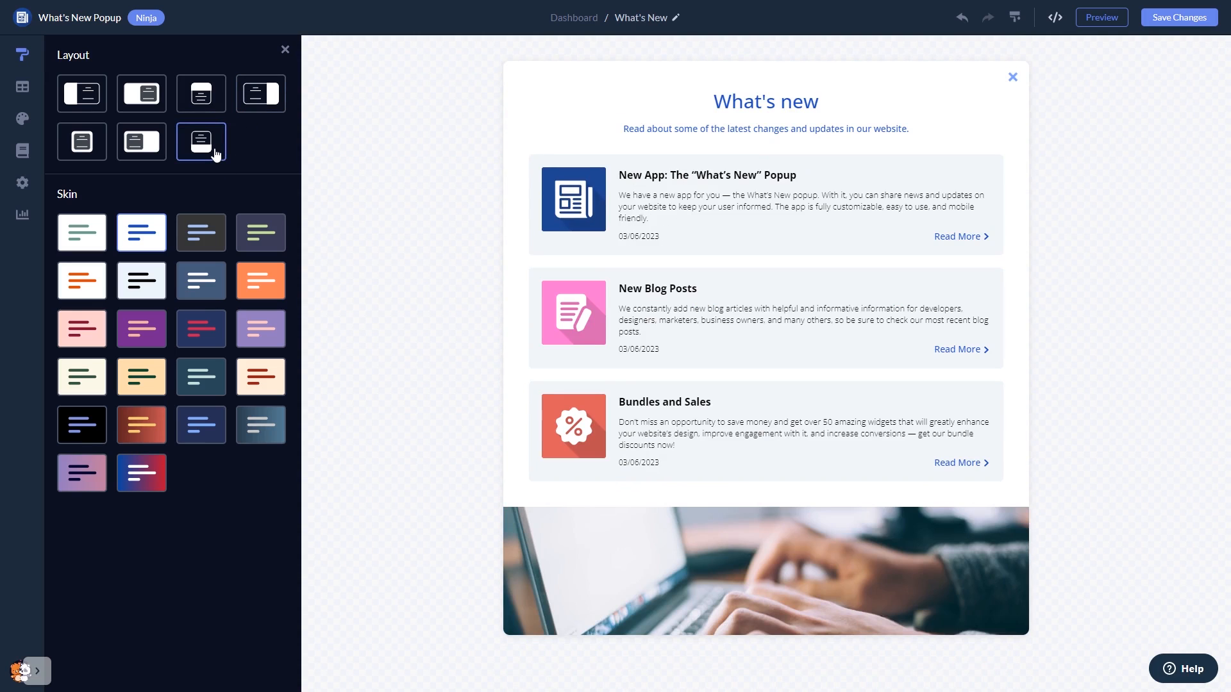
Apply the navy skin with red headings after trying green and orange skins.
{"action": "left_click", "coordinate": [259, 232]}
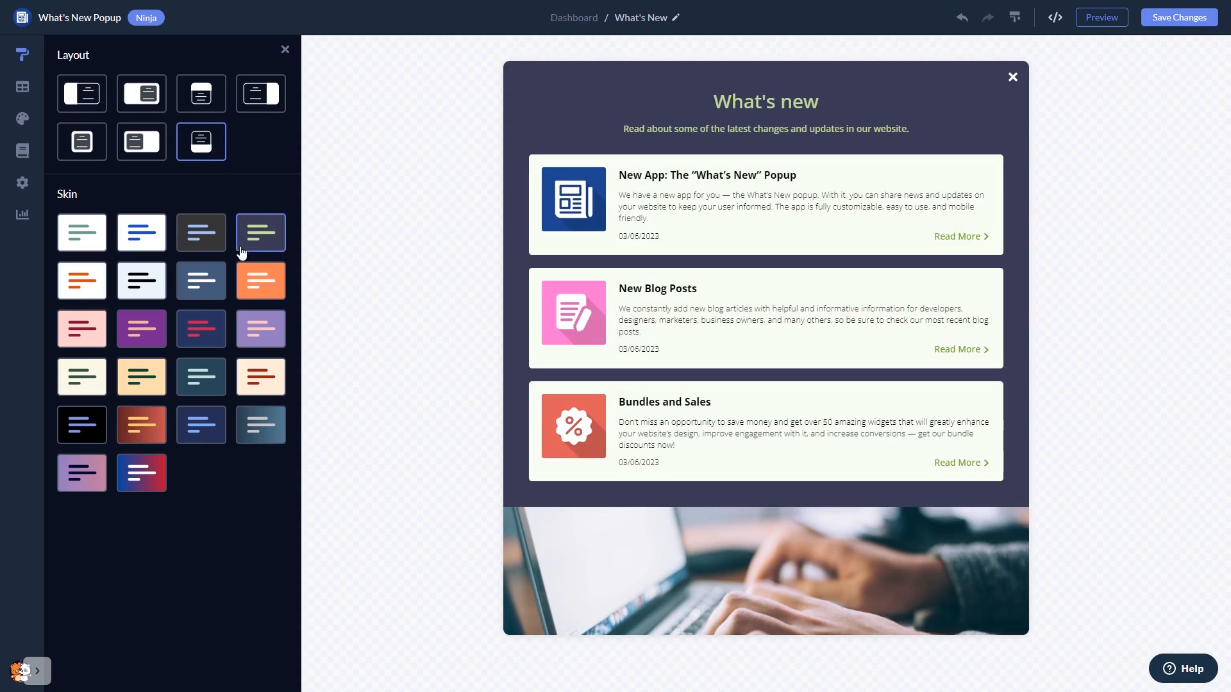
{"action": "left_click", "coordinate": [260, 281]}
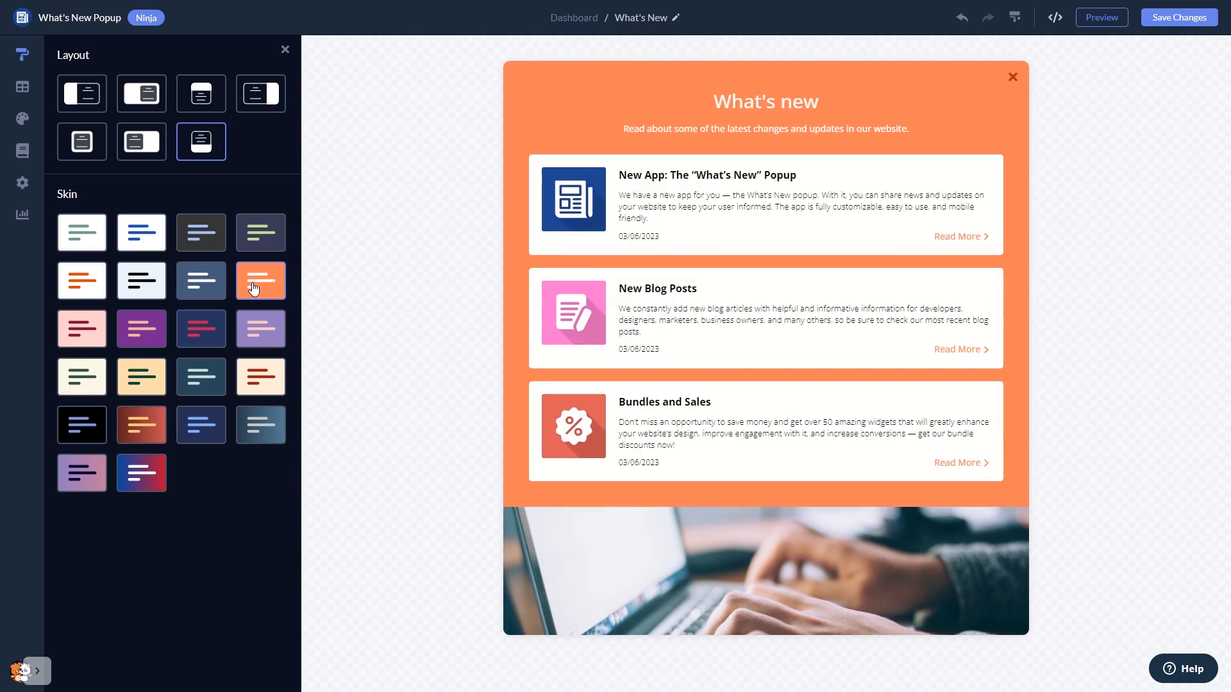
{"action": "left_click", "coordinate": [200, 329]}
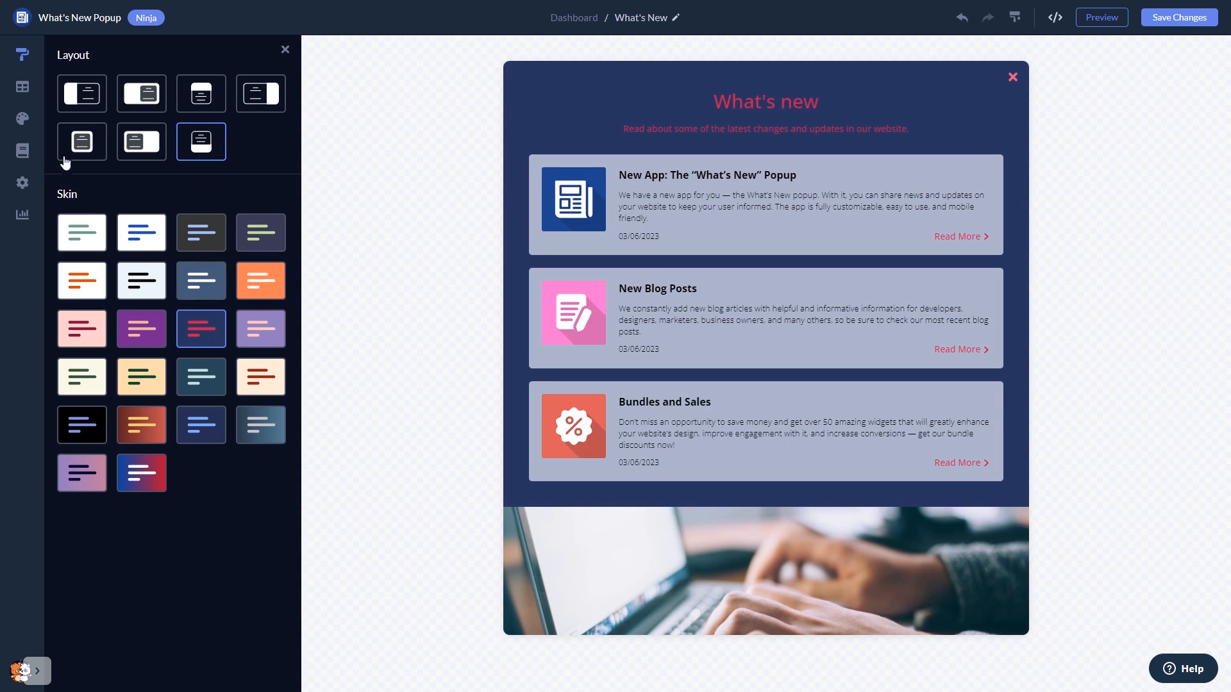
{"action": "left_click", "coordinate": [23, 119]}
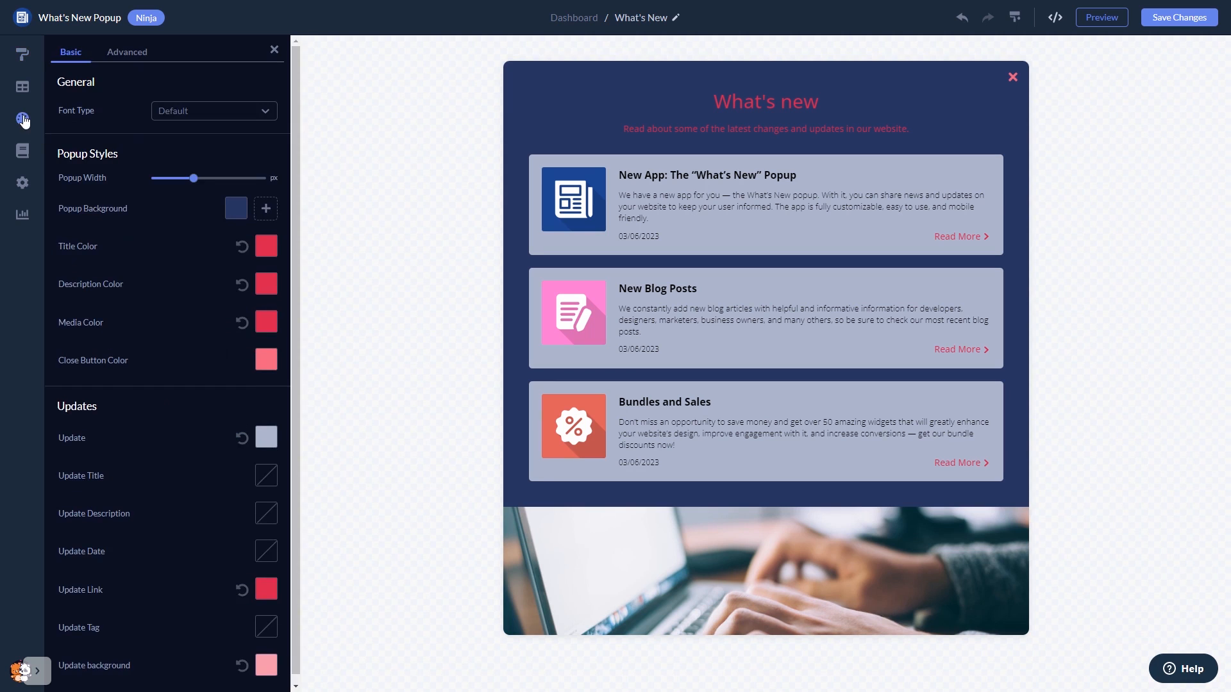
{"action": "mouse_move", "coordinate": [24, 122]}
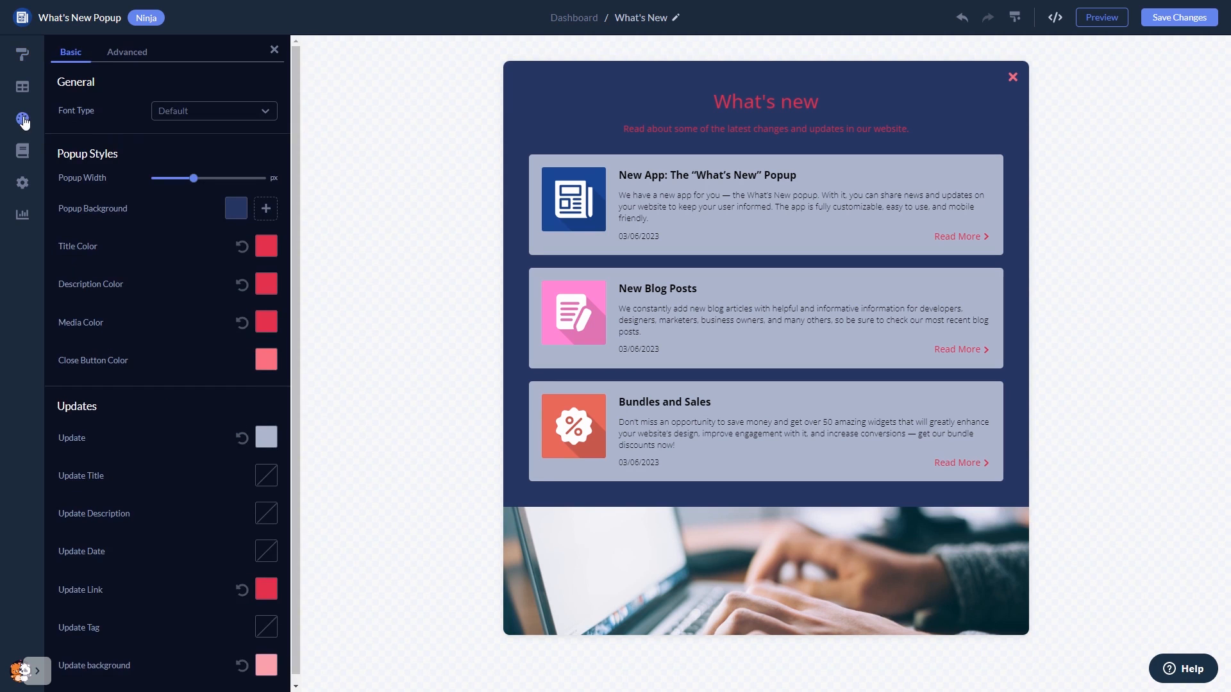
{"action": "left_click", "coordinate": [23, 151]}
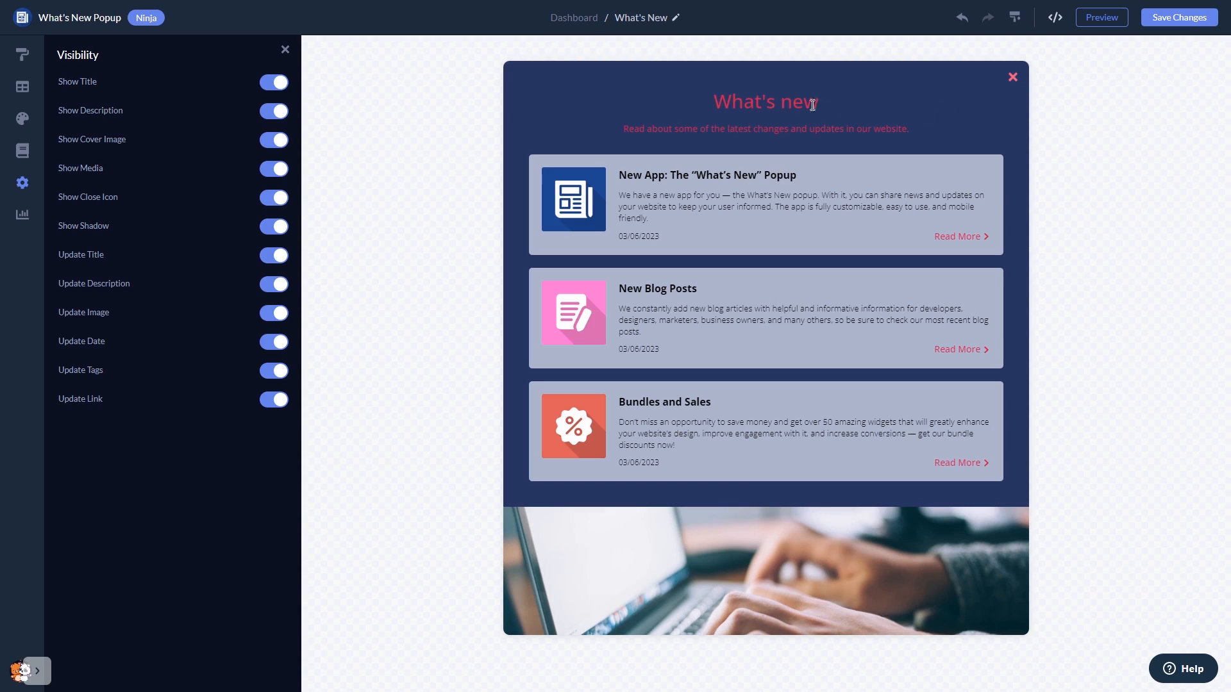
{"action": "mouse_move", "coordinate": [573, 17]}
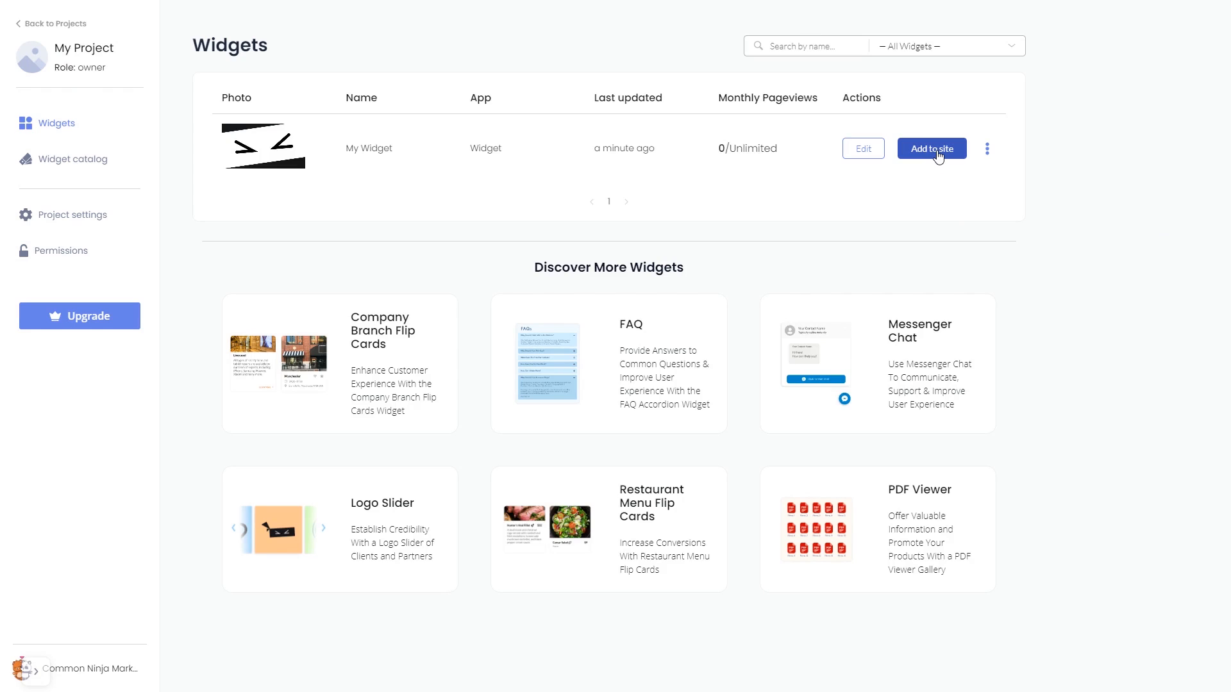
Get the widget's installation code via Add to site, then close the code window.
{"action": "left_click", "coordinate": [931, 148]}
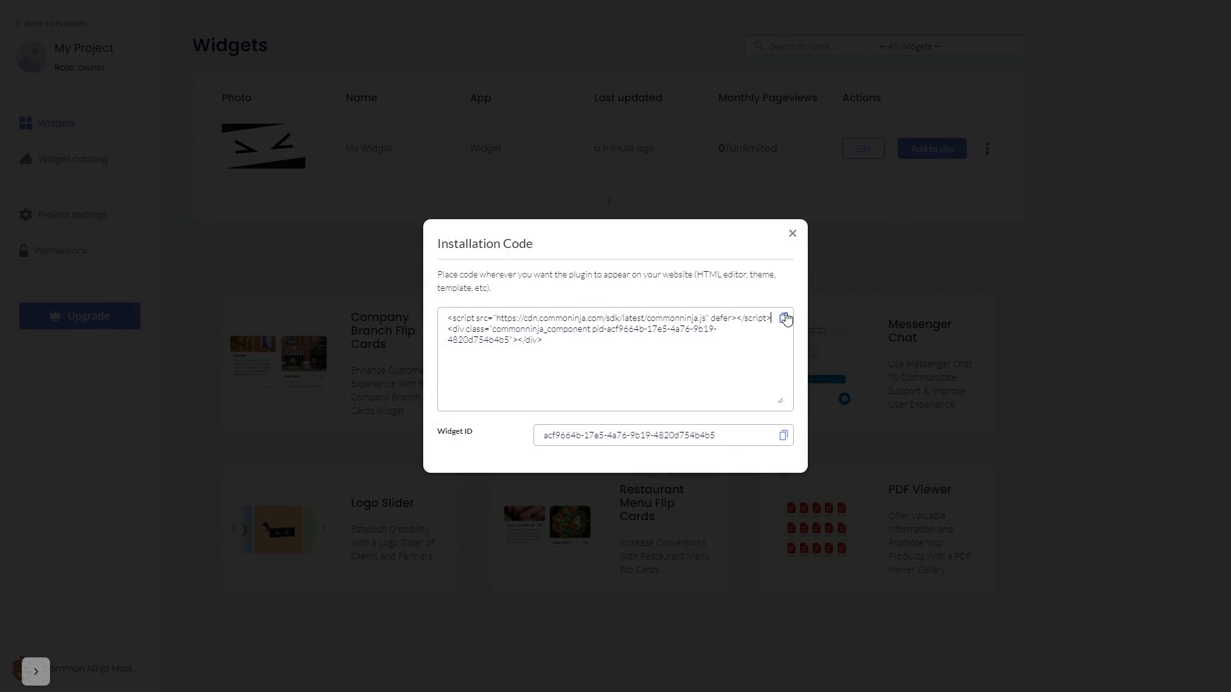
{"action": "mouse_move", "coordinate": [792, 234]}
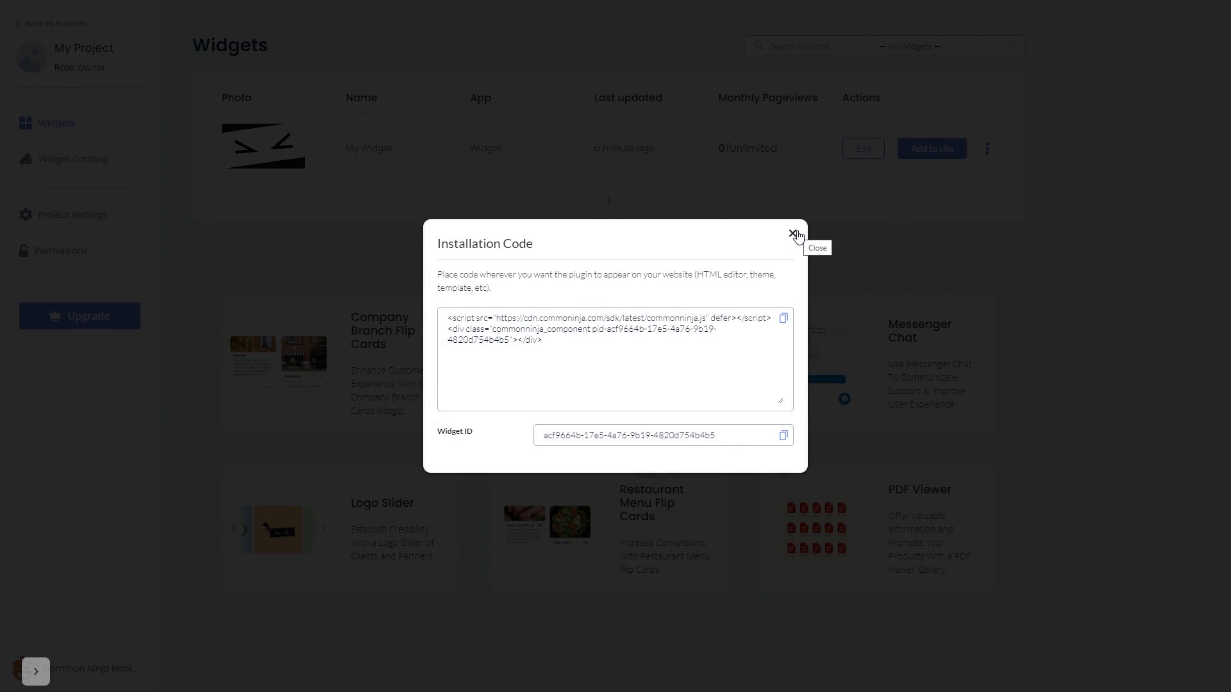
{"action": "left_click", "coordinate": [795, 235]}
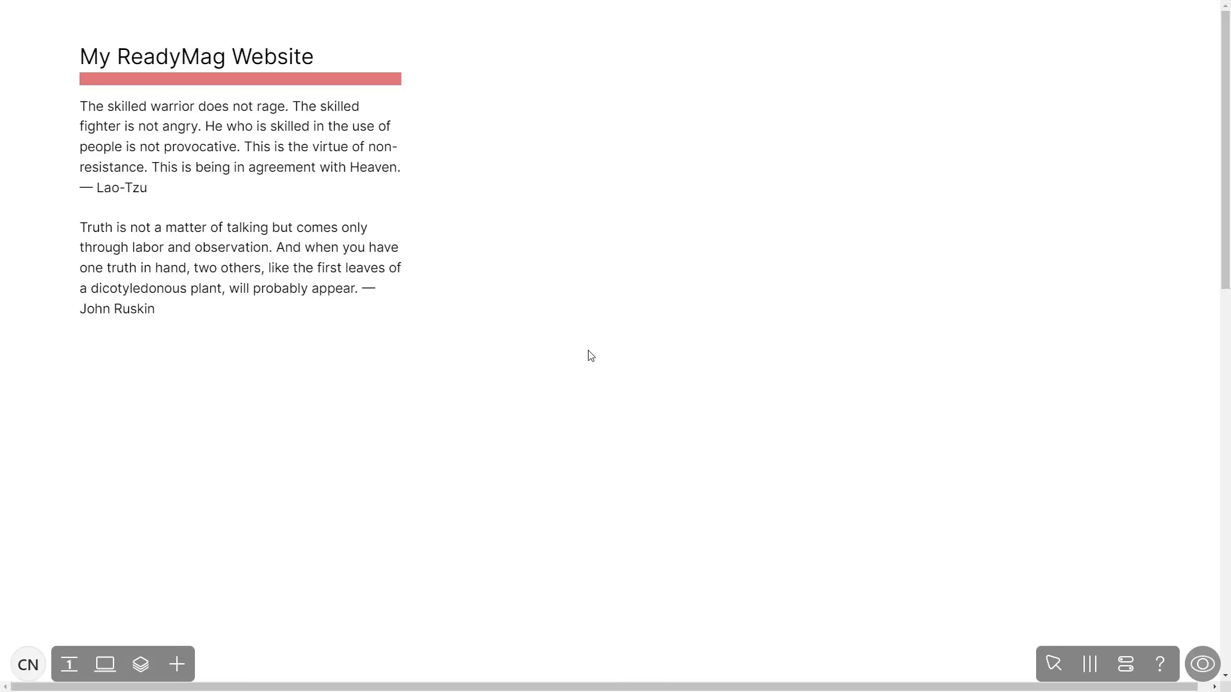
{"action": "mouse_move", "coordinate": [378, 487]}
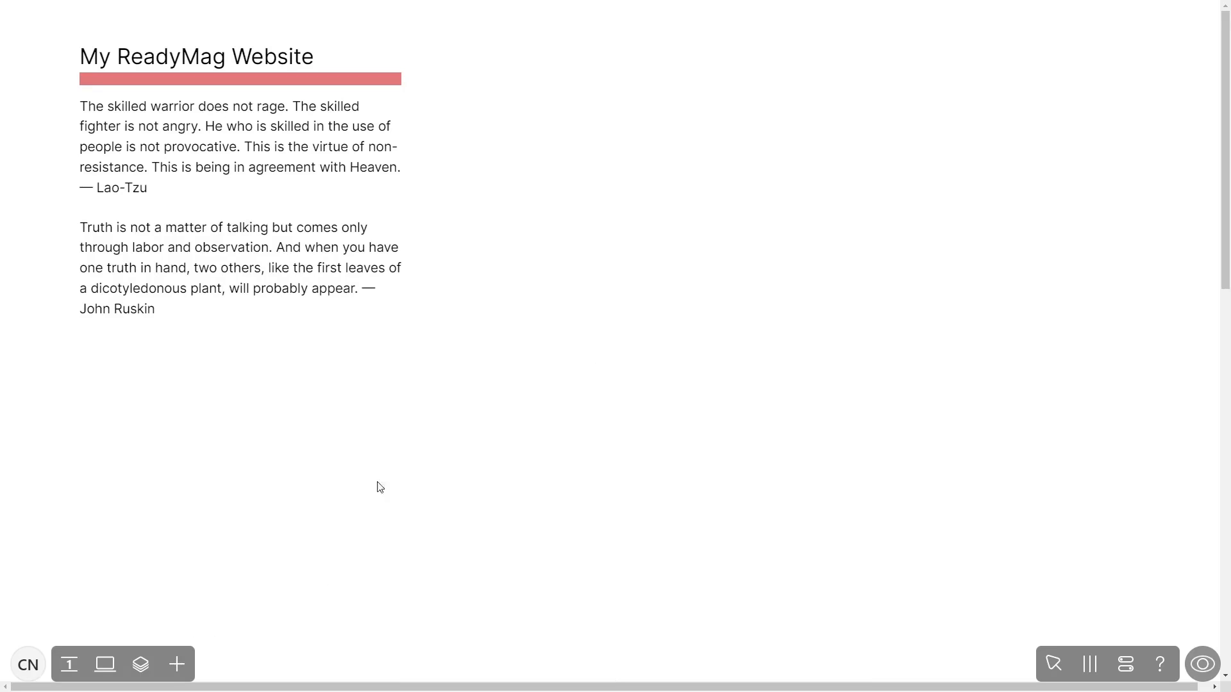
{"action": "mouse_move", "coordinate": [176, 663]}
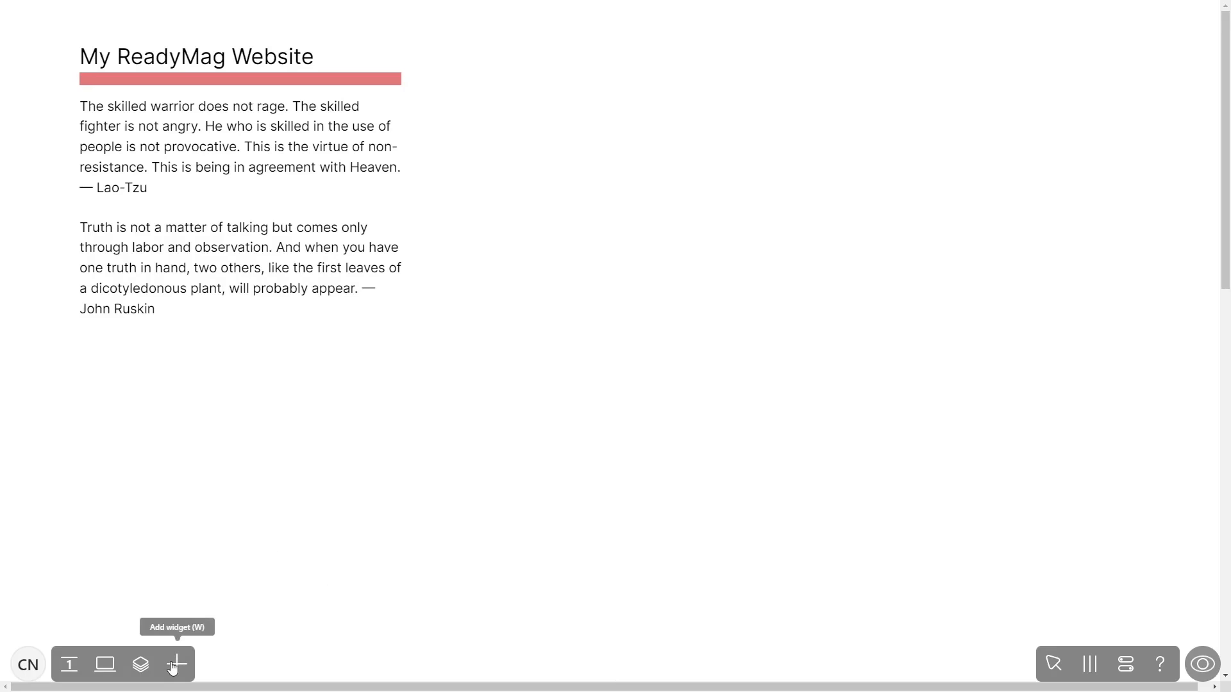
Insert a Code widget from the bottom toolbar's widget list.
{"action": "left_click", "coordinate": [176, 664]}
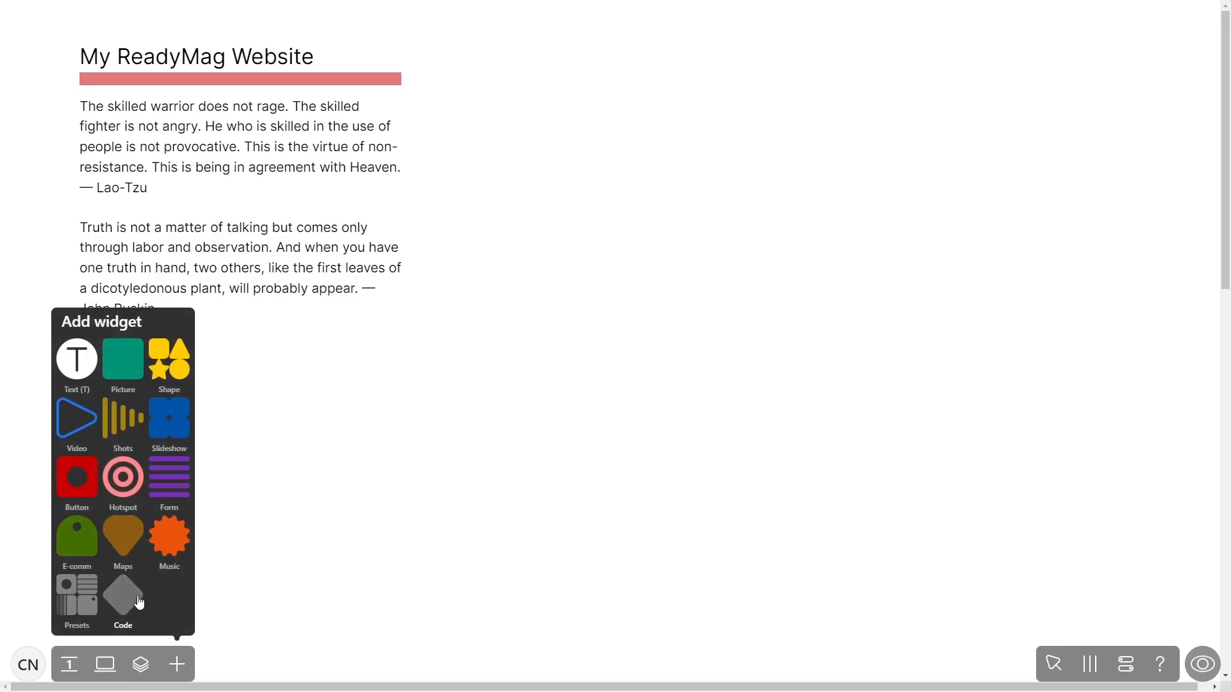
{"action": "left_click", "coordinate": [122, 594]}
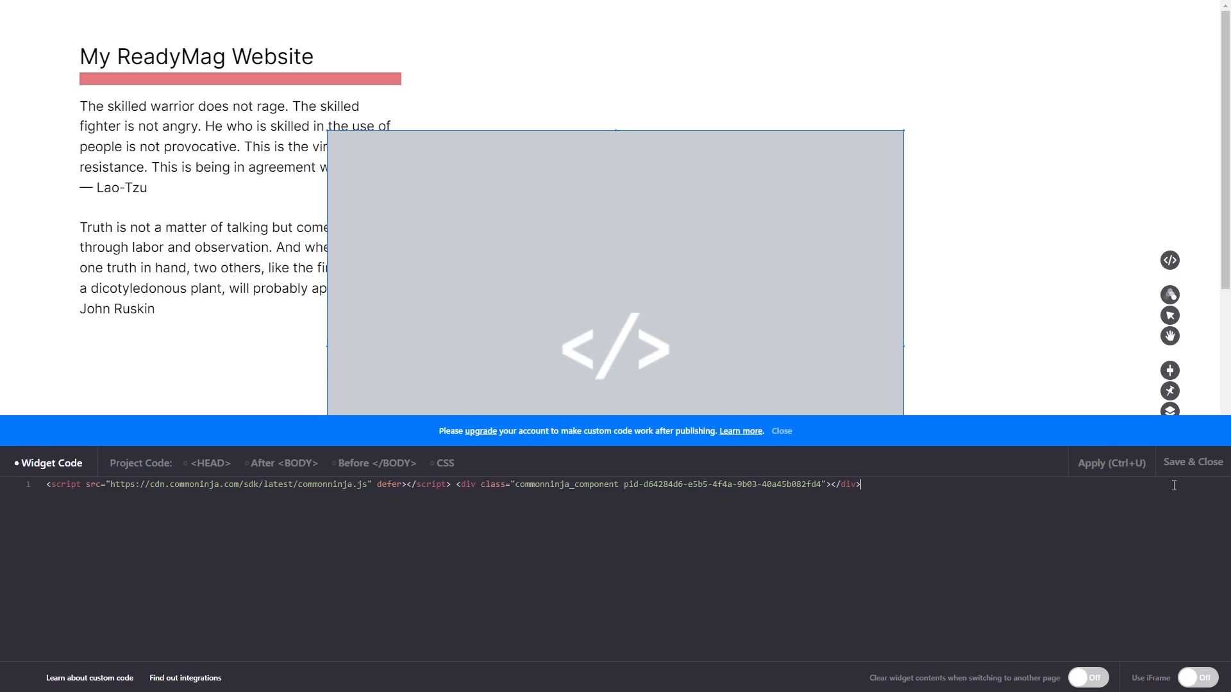
{"action": "mouse_move", "coordinate": [1192, 461]}
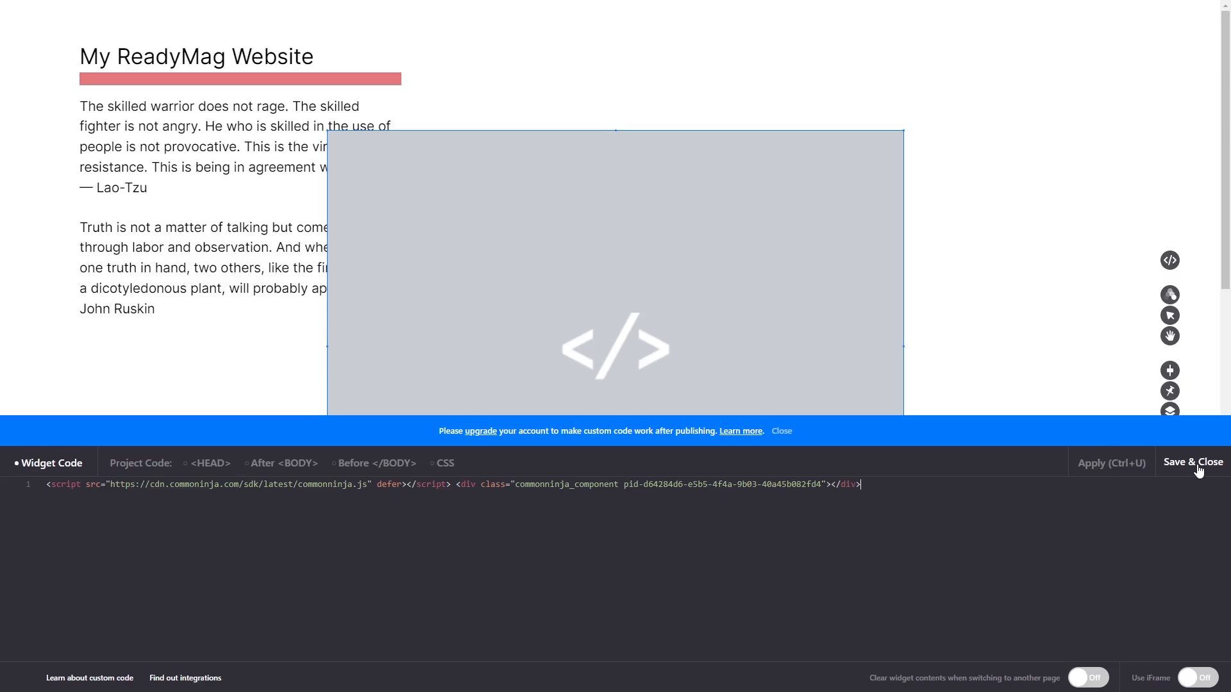